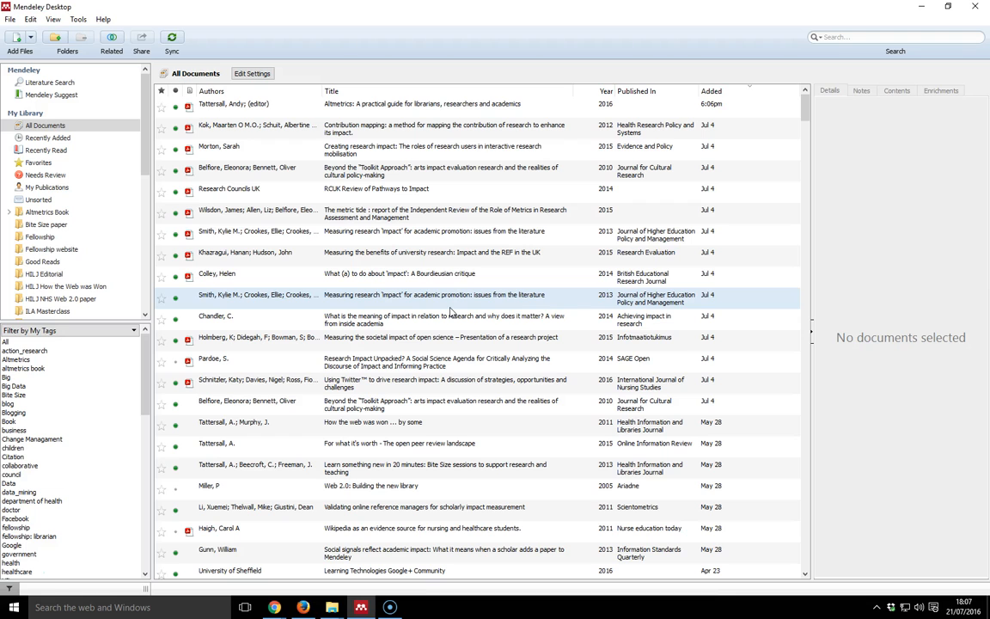
Step: Select the Altmetrics book entry and open its PDF in a reader tab
click(220, 105)
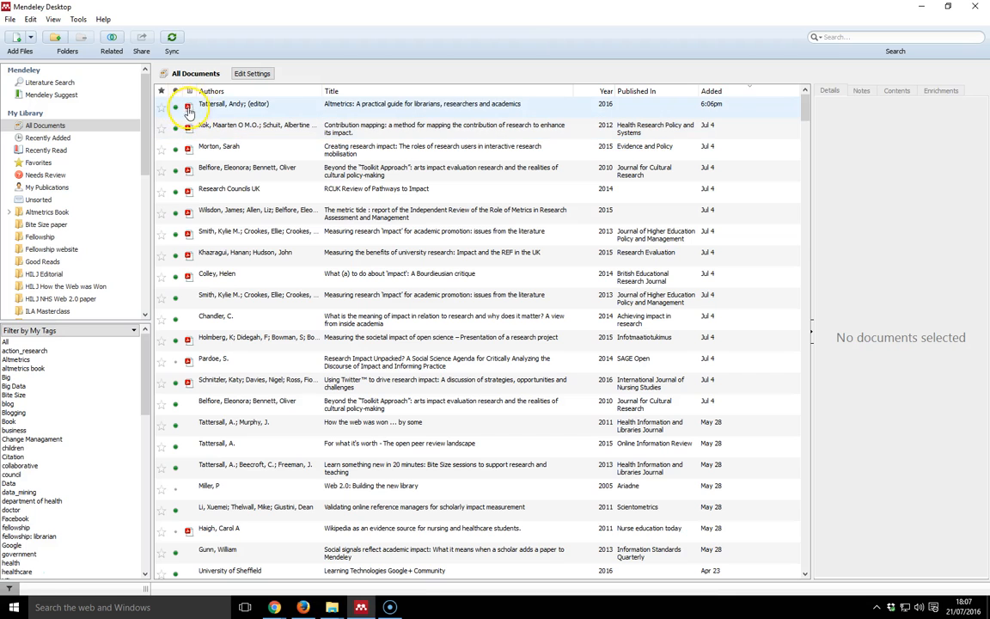
mouse_move(184, 106)
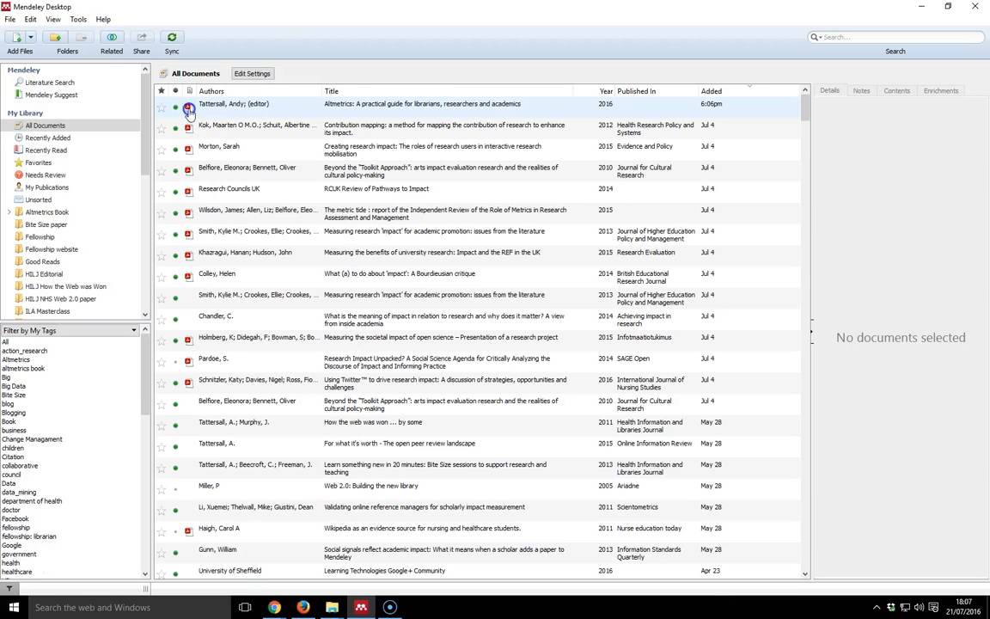
double_click(258, 105)
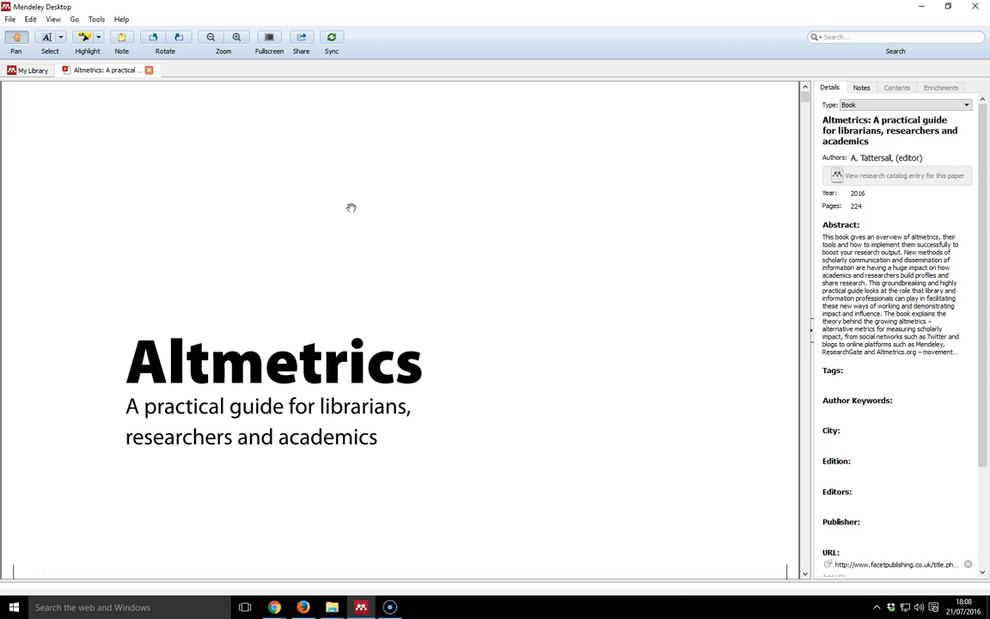
mouse_move(190, 123)
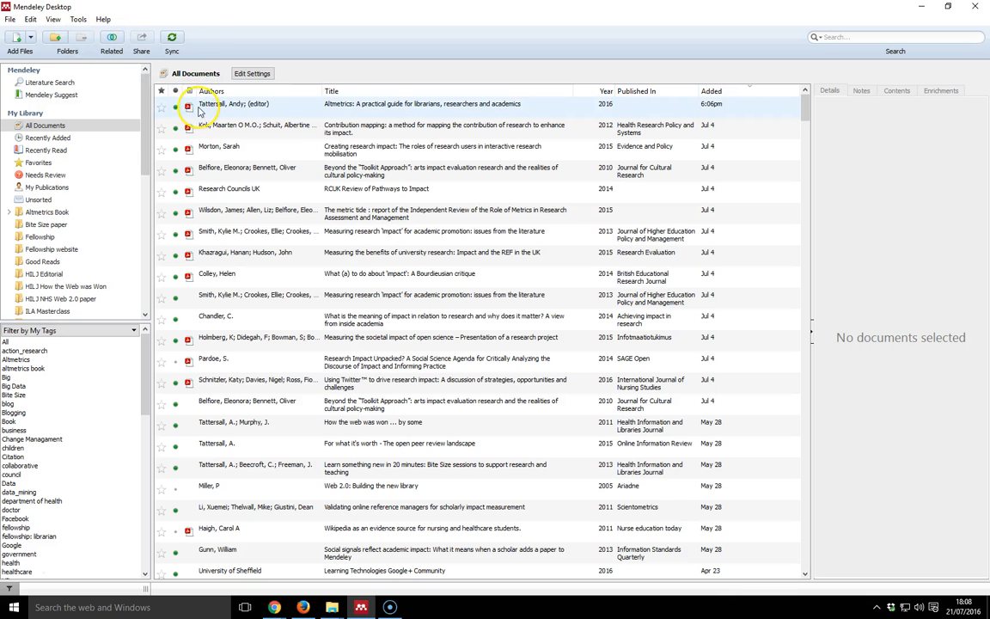
double_click(232, 110)
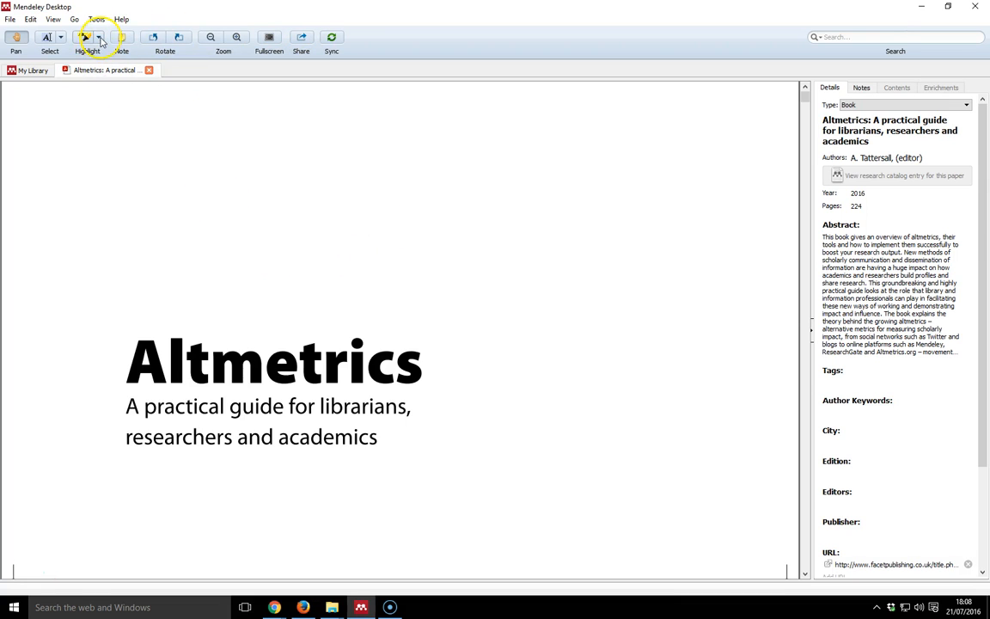
Step: Highlight the Altmetrics title and subtitle lines in yellow with Highlight Text
click(96, 38)
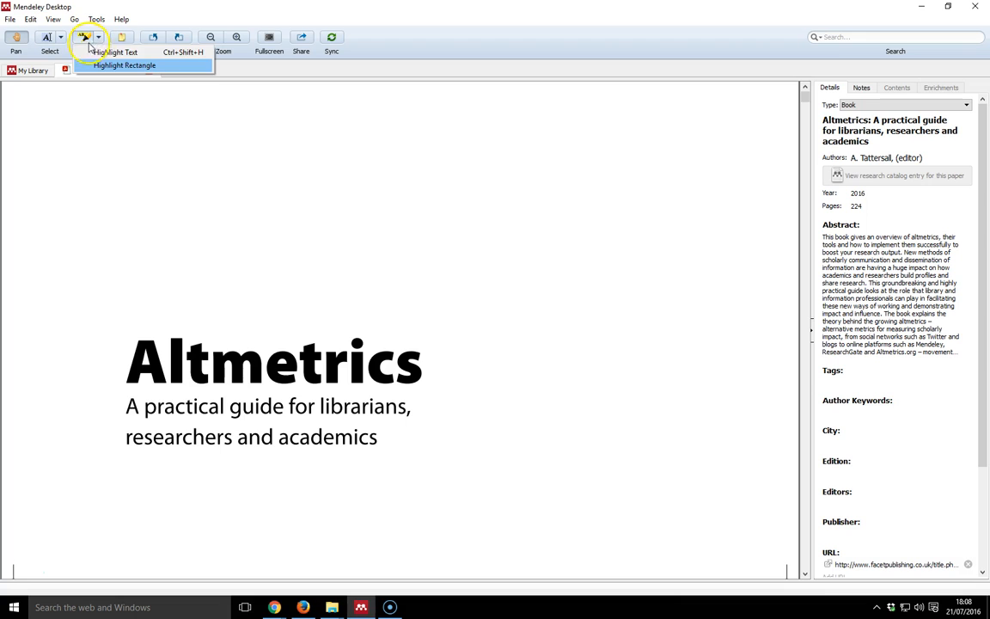
mouse_move(103, 70)
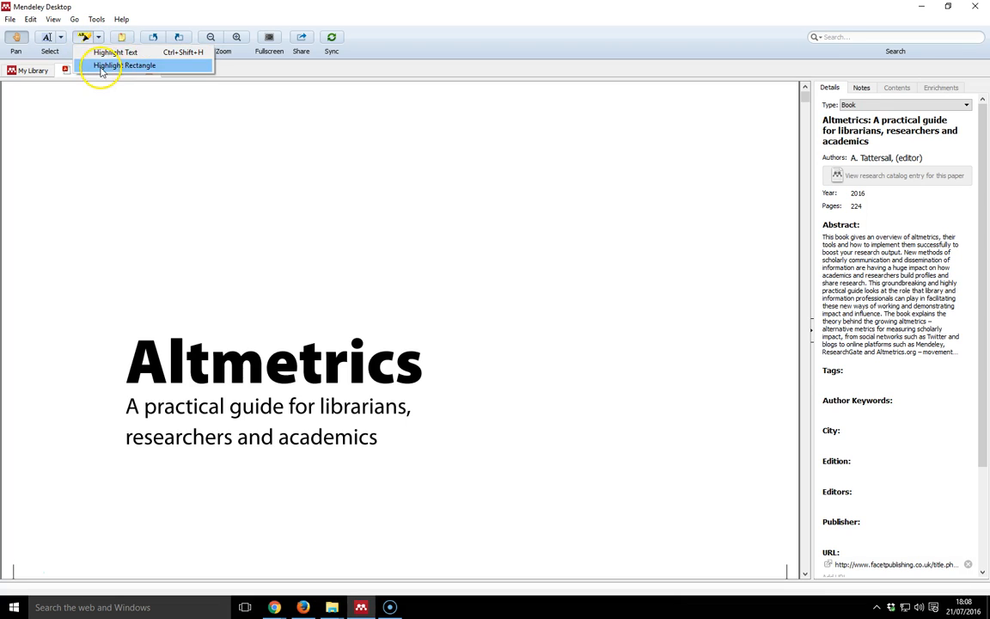
mouse_move(120, 64)
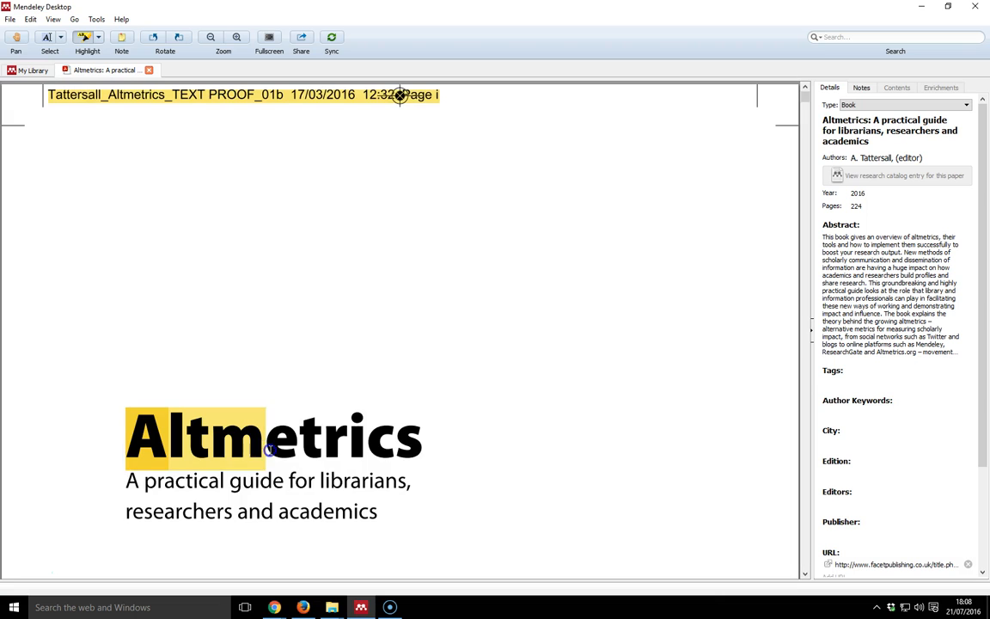
drag(268, 438, 421, 438)
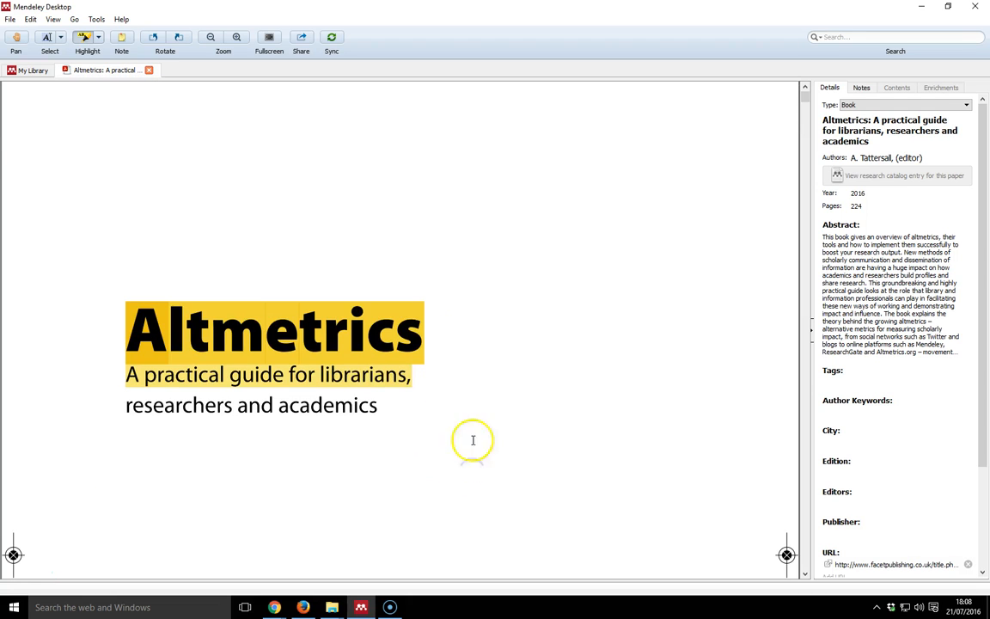
mouse_move(409, 342)
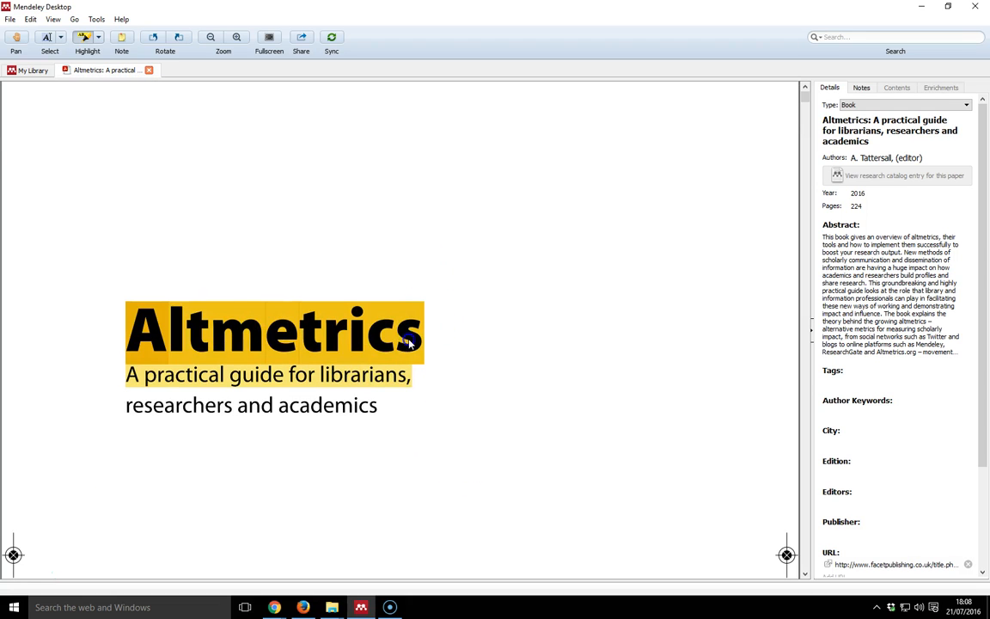
mouse_move(326, 409)
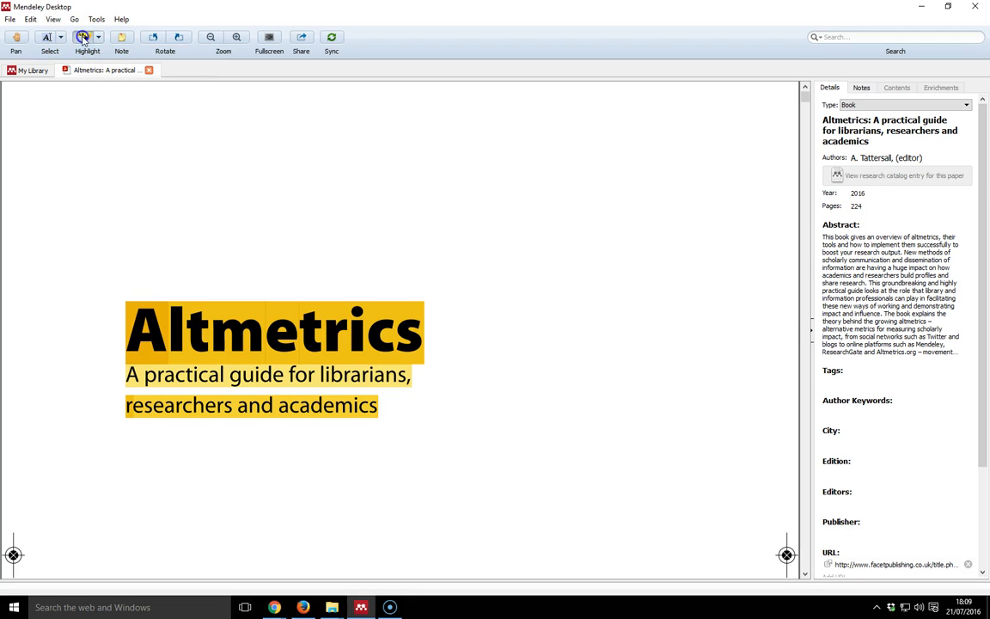
Step: Switch the highlighter to Highlight Rectangle for boxing areas of the cover page
click(98, 39)
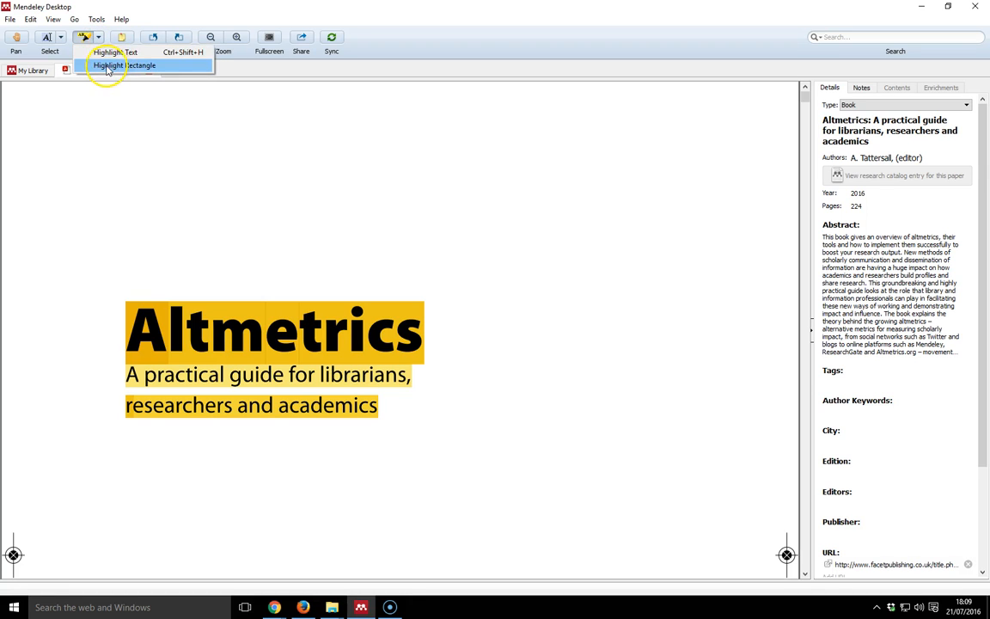
click(127, 65)
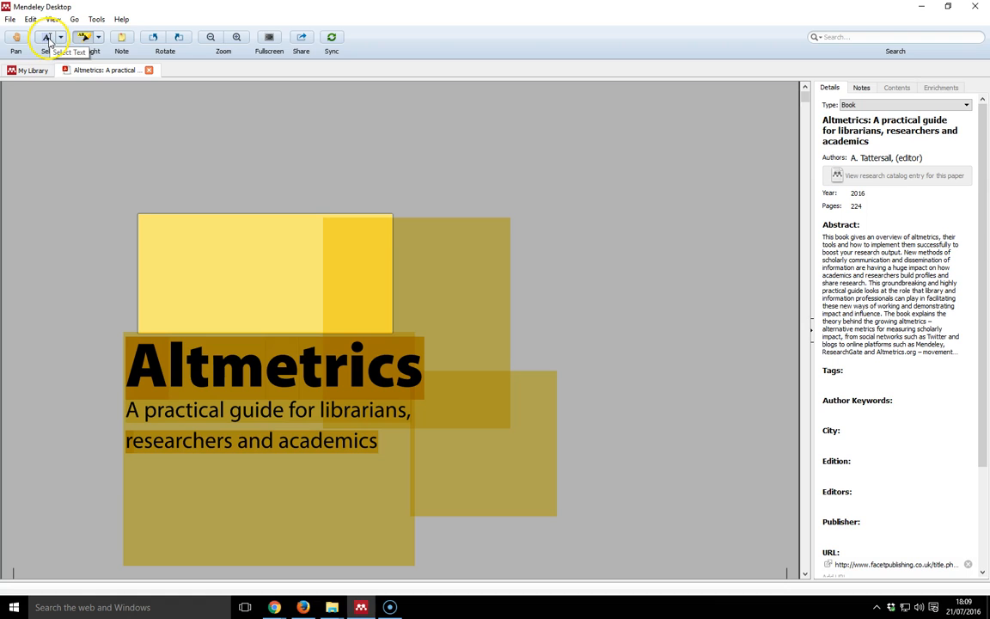
mouse_move(271, 38)
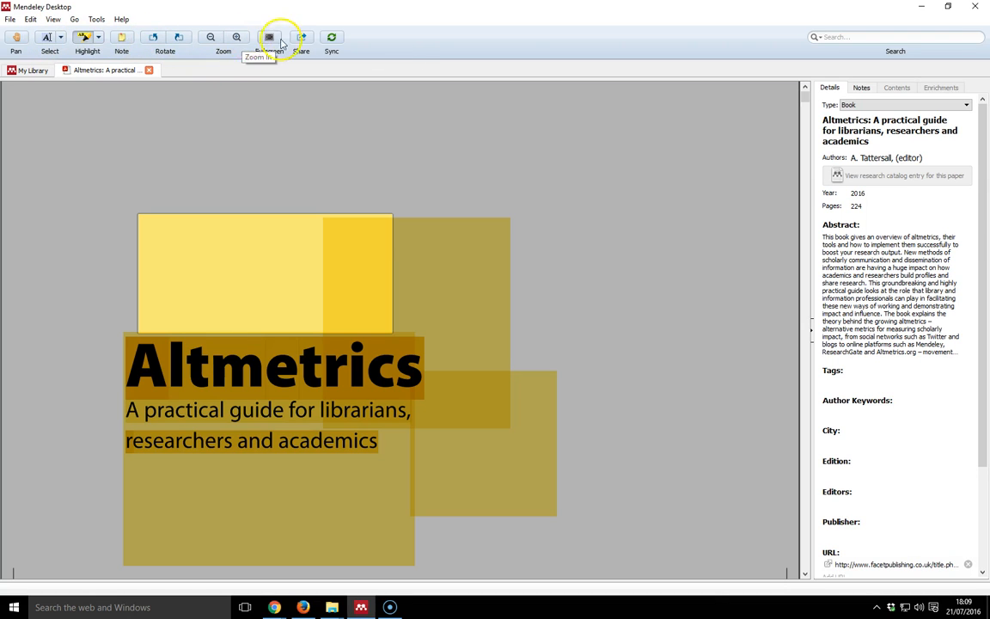
mouse_move(127, 38)
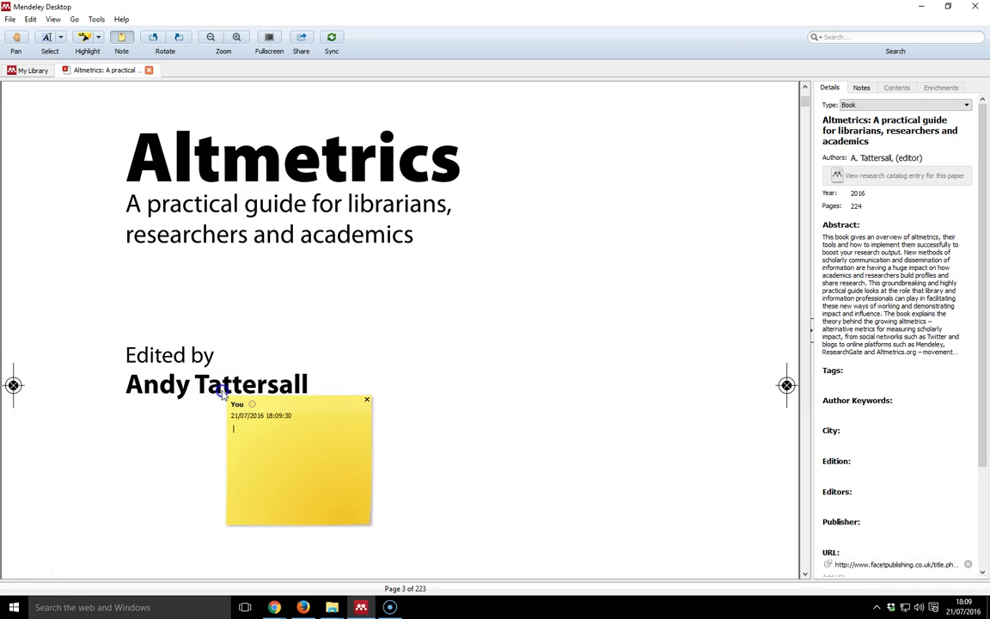
Step: Add a sticky note reading 'test' beside the editor credit on page 3 and reopen it
text(tes)
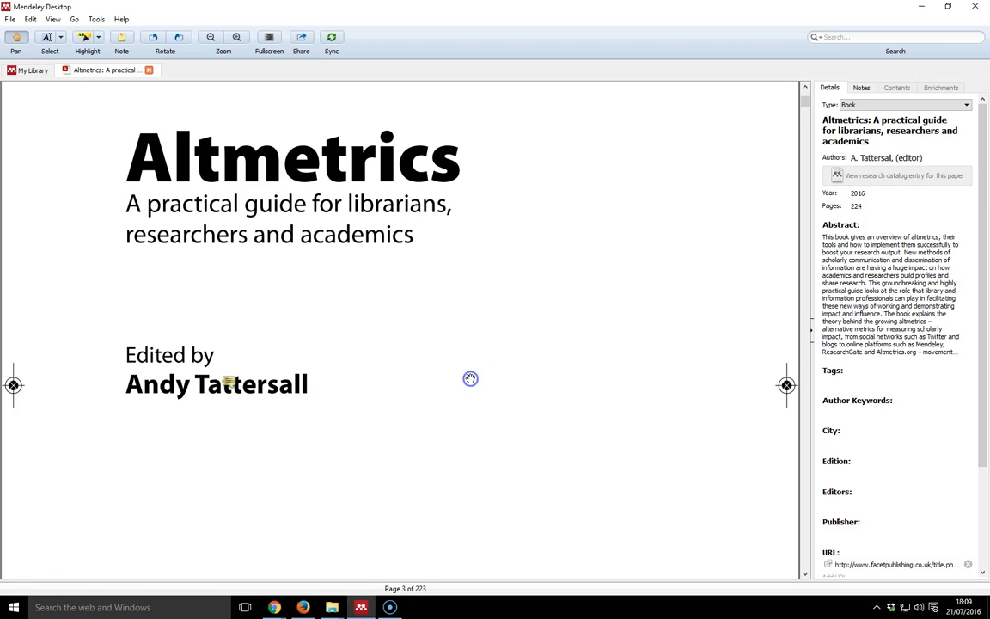
mouse_move(229, 383)
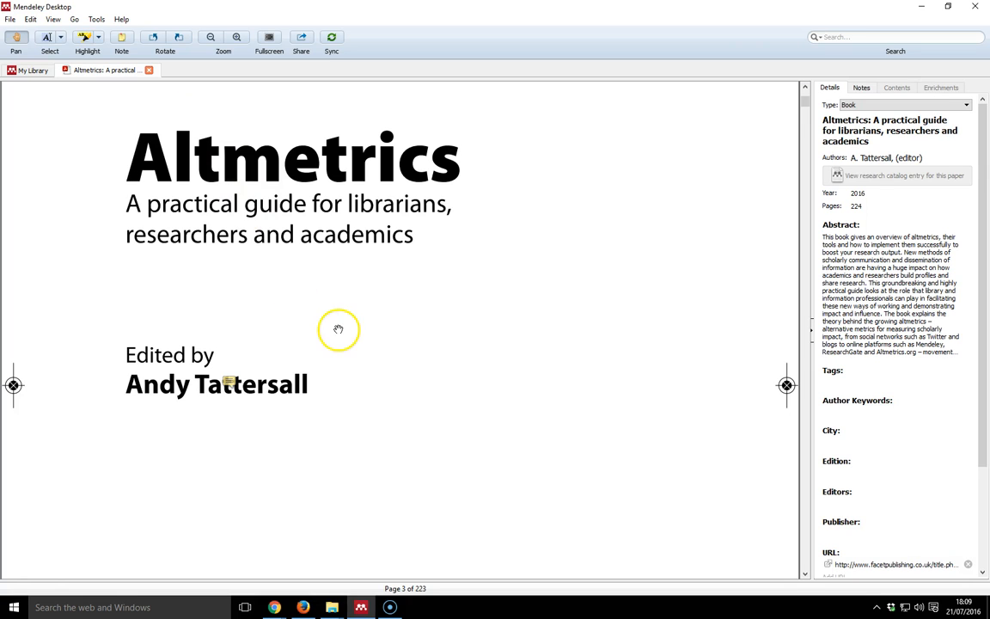
click(227, 380)
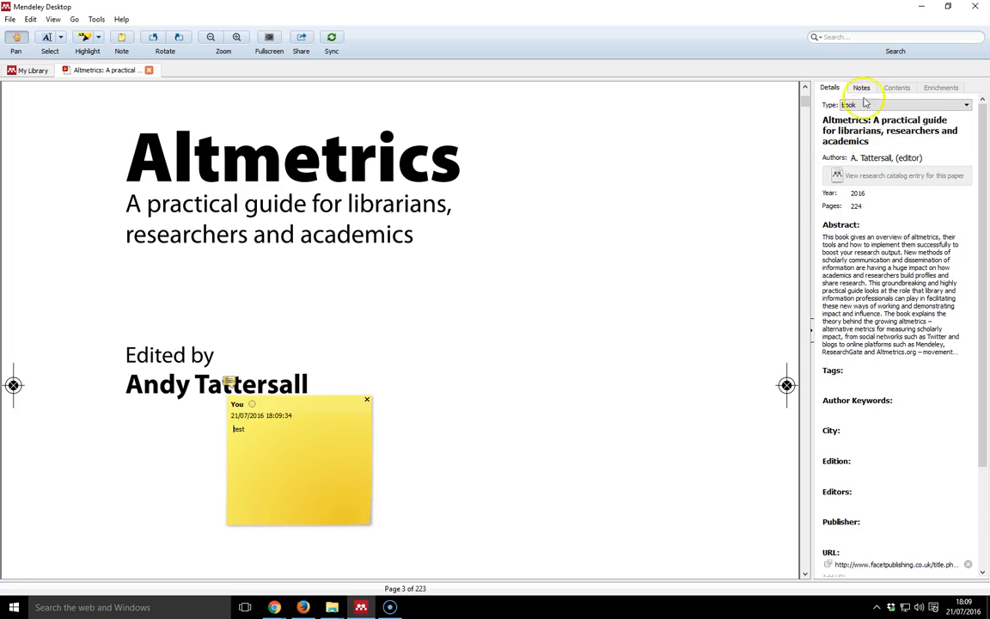
Step: Show the Notes panel listing the 'test' annotation for page 3
click(863, 86)
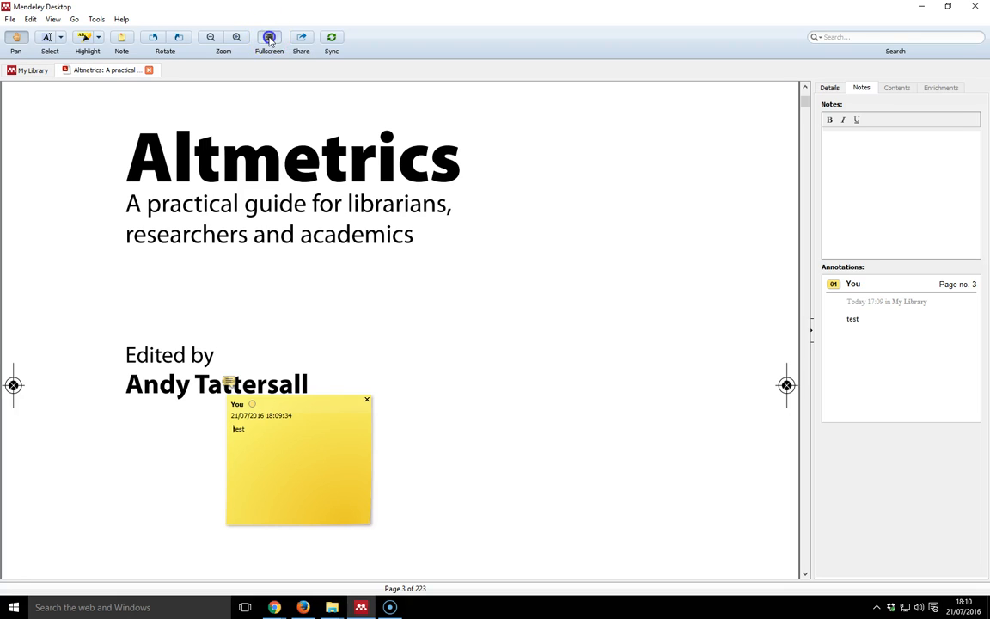
click(268, 38)
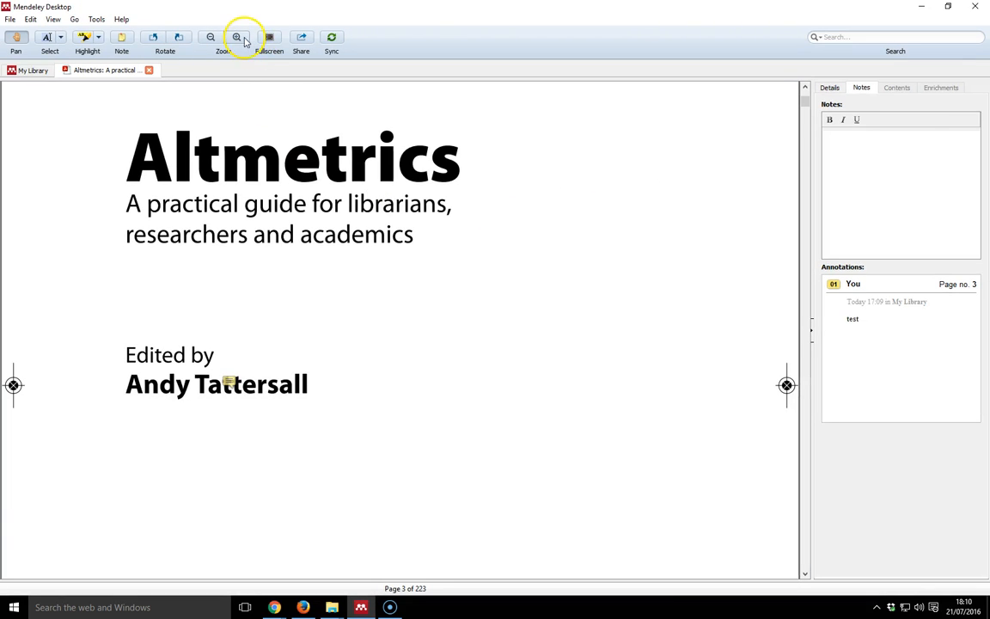
Step: Zoom the page view in two steps, then back out one step
click(236, 38)
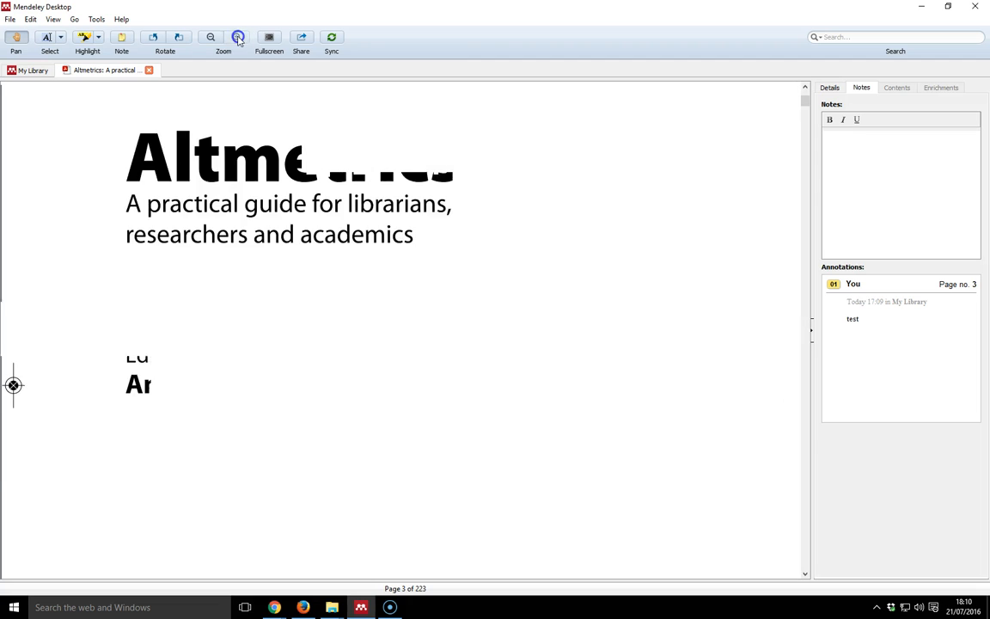
click(210, 38)
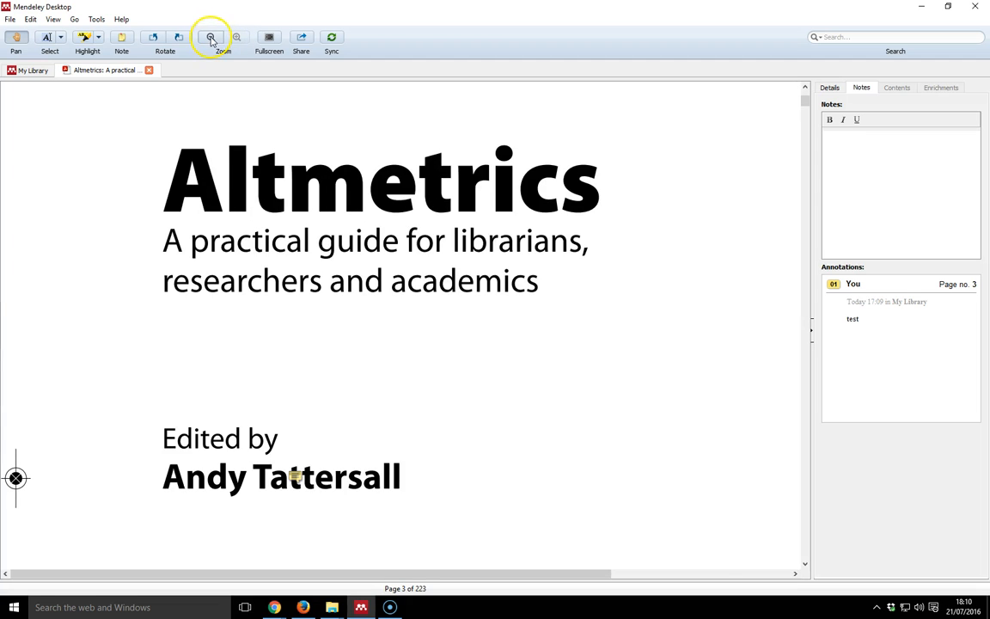
click(210, 38)
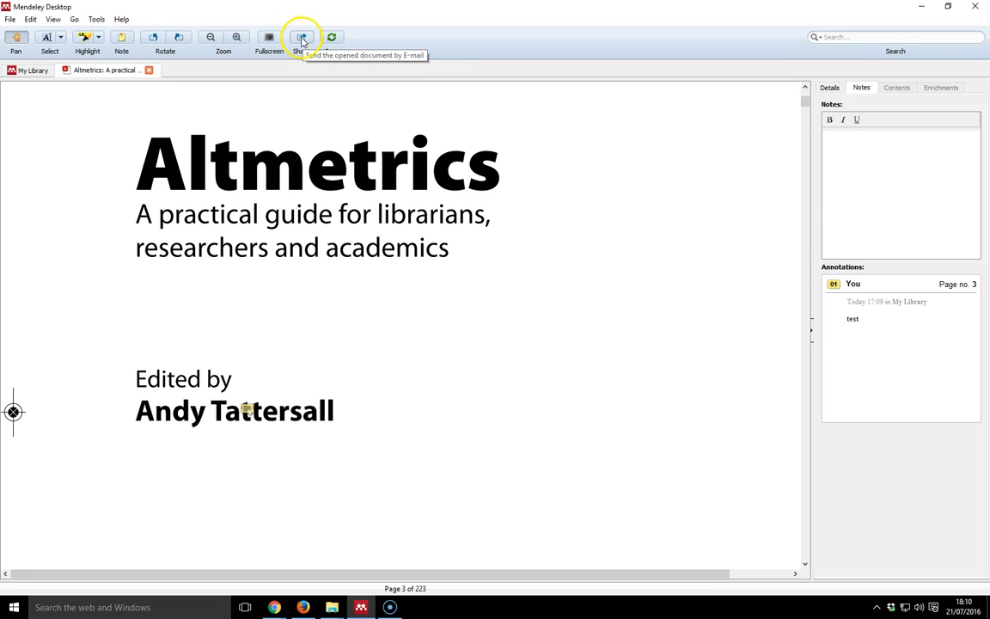
mouse_move(303, 37)
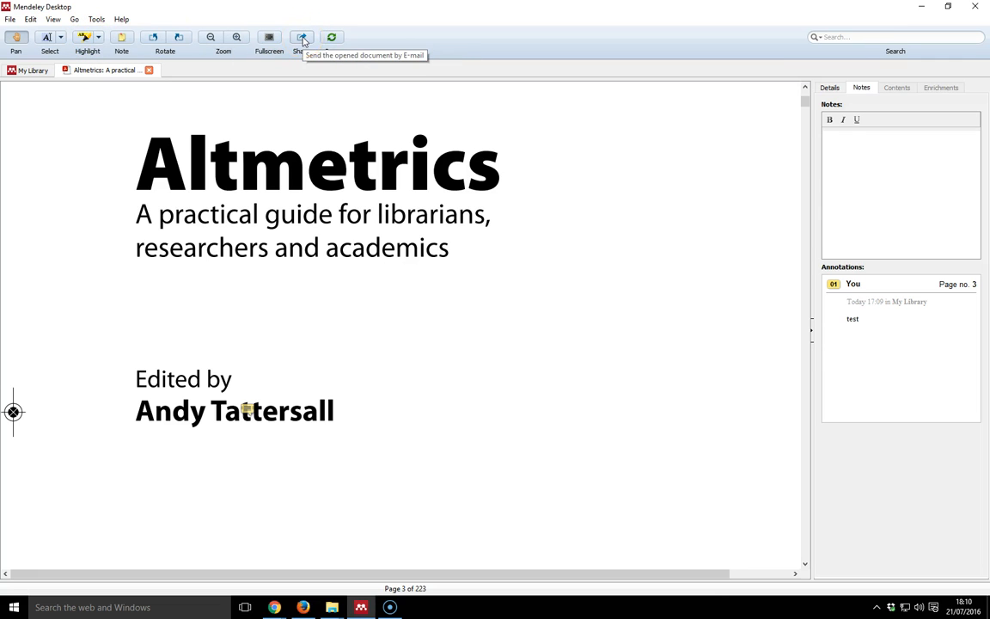
click(301, 38)
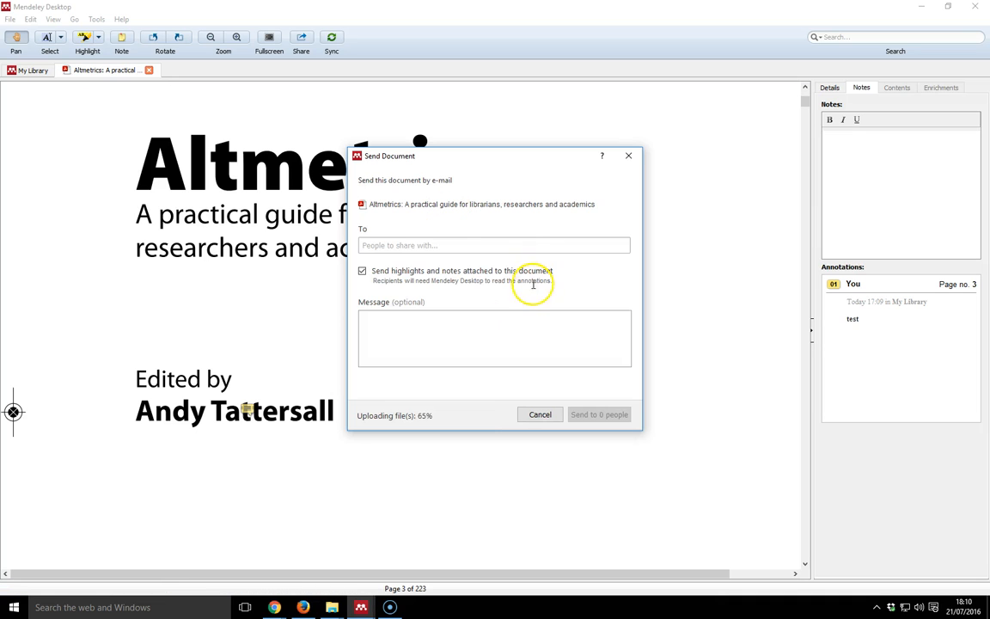
mouse_move(371, 244)
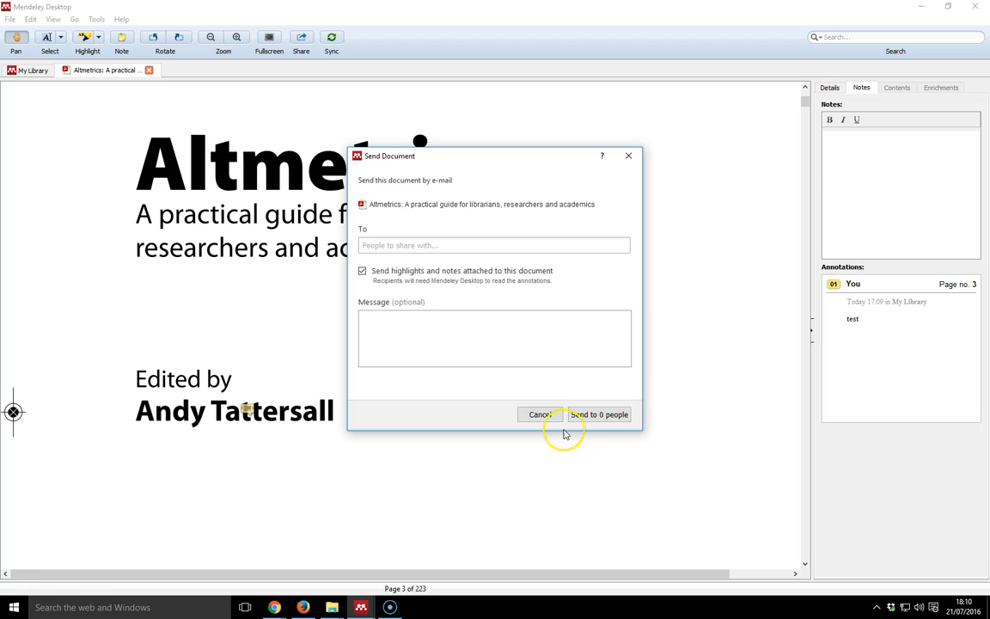
click(543, 414)
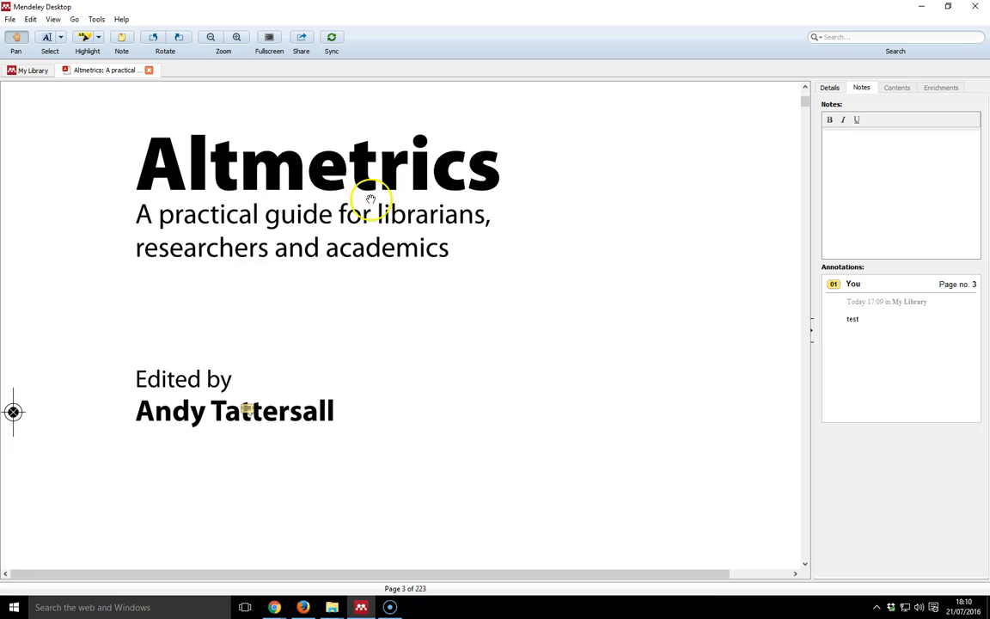
mouse_move(460, 399)
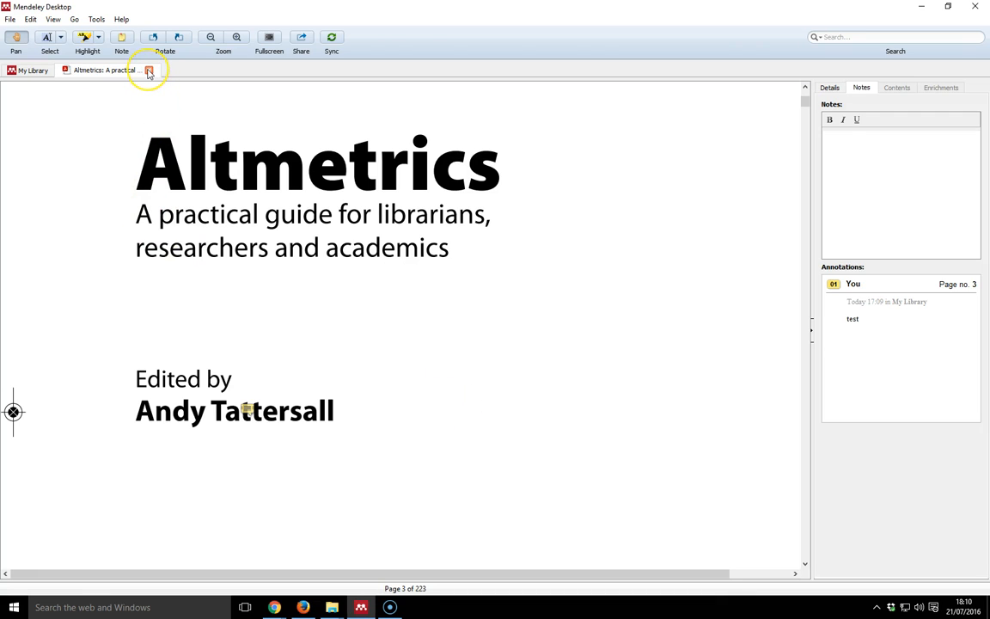
mouse_move(148, 70)
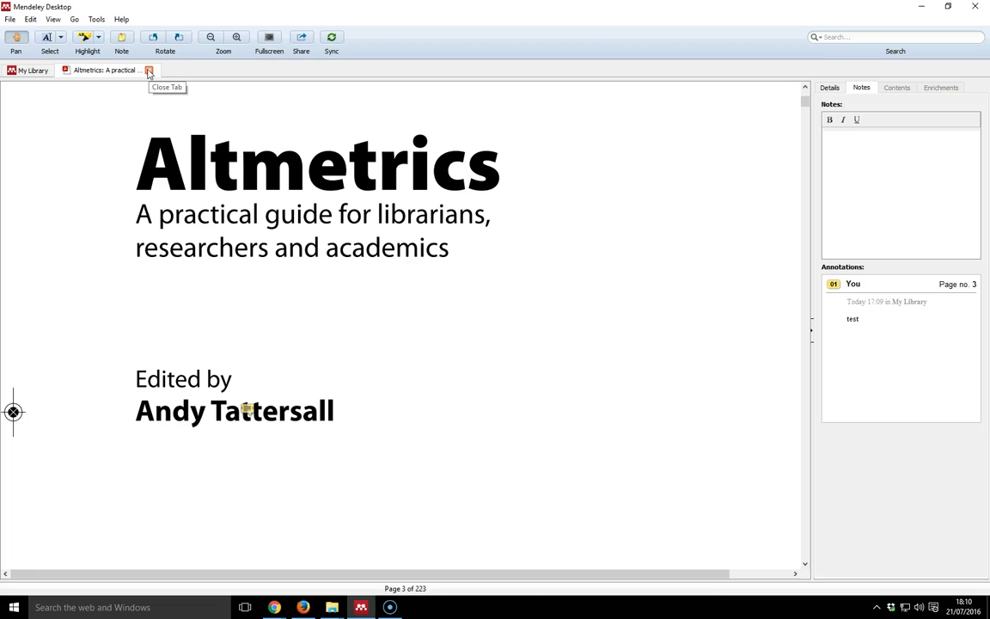